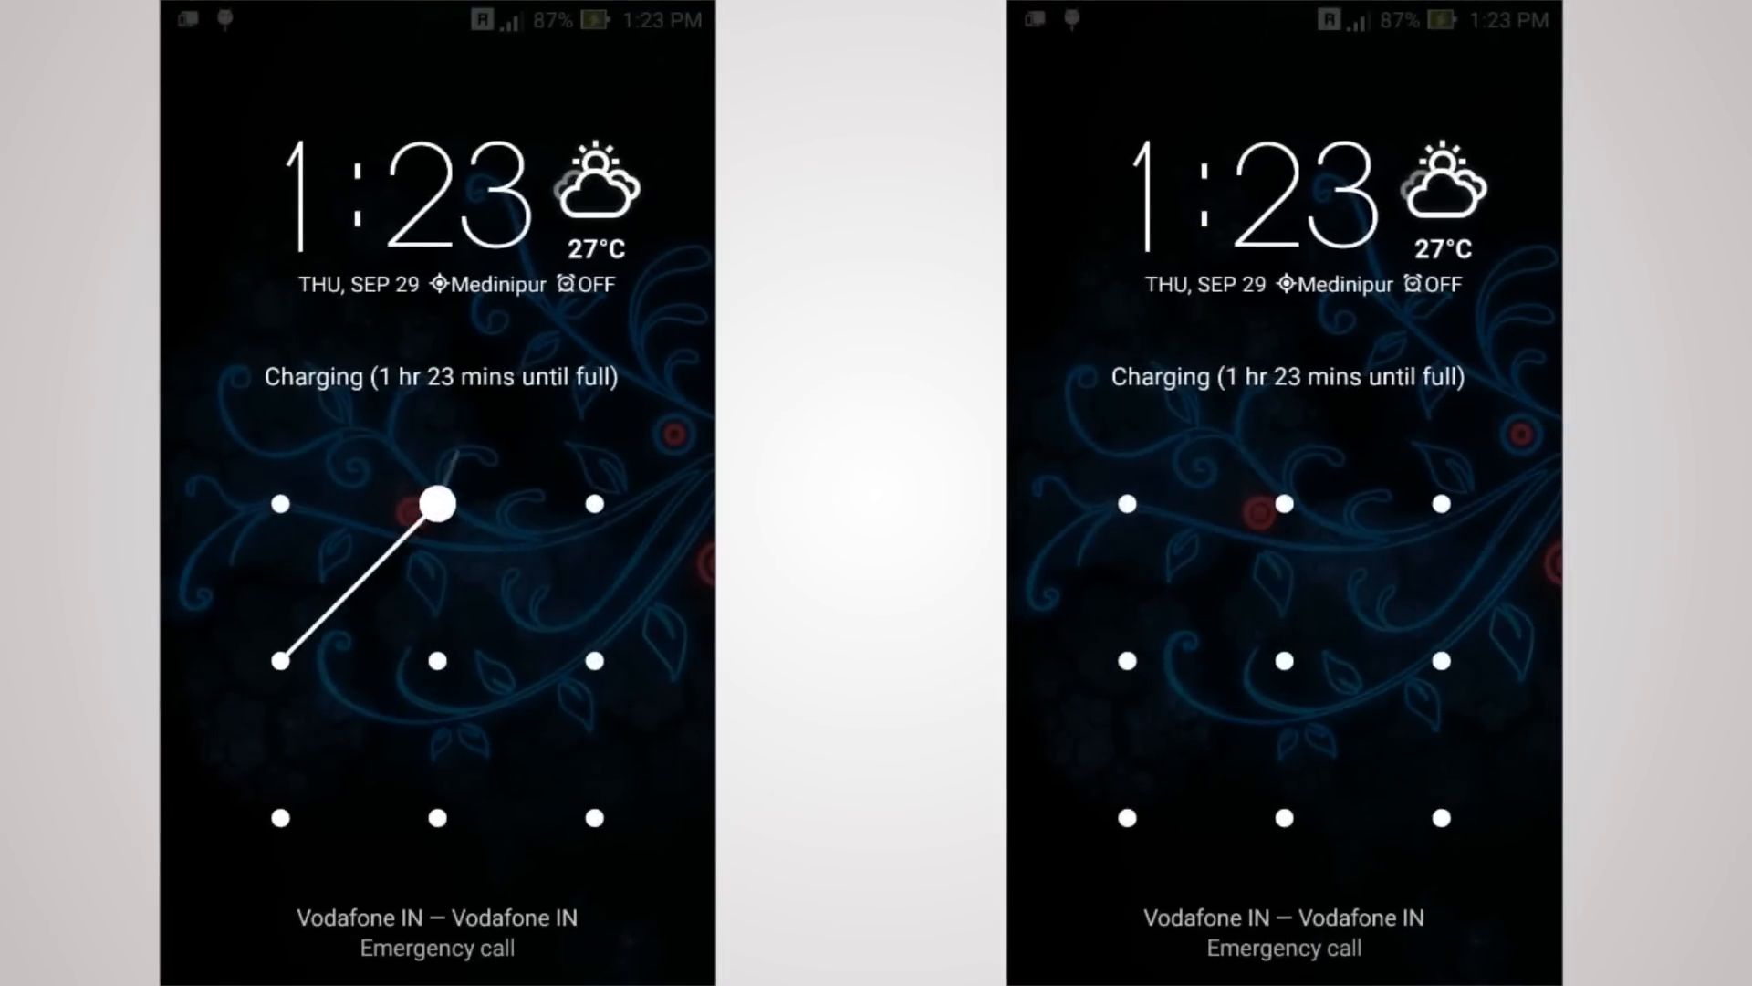
Step: Draw the visible unlock pattern three times to unlock the phone
left_click_drag(434, 504, 280, 661)
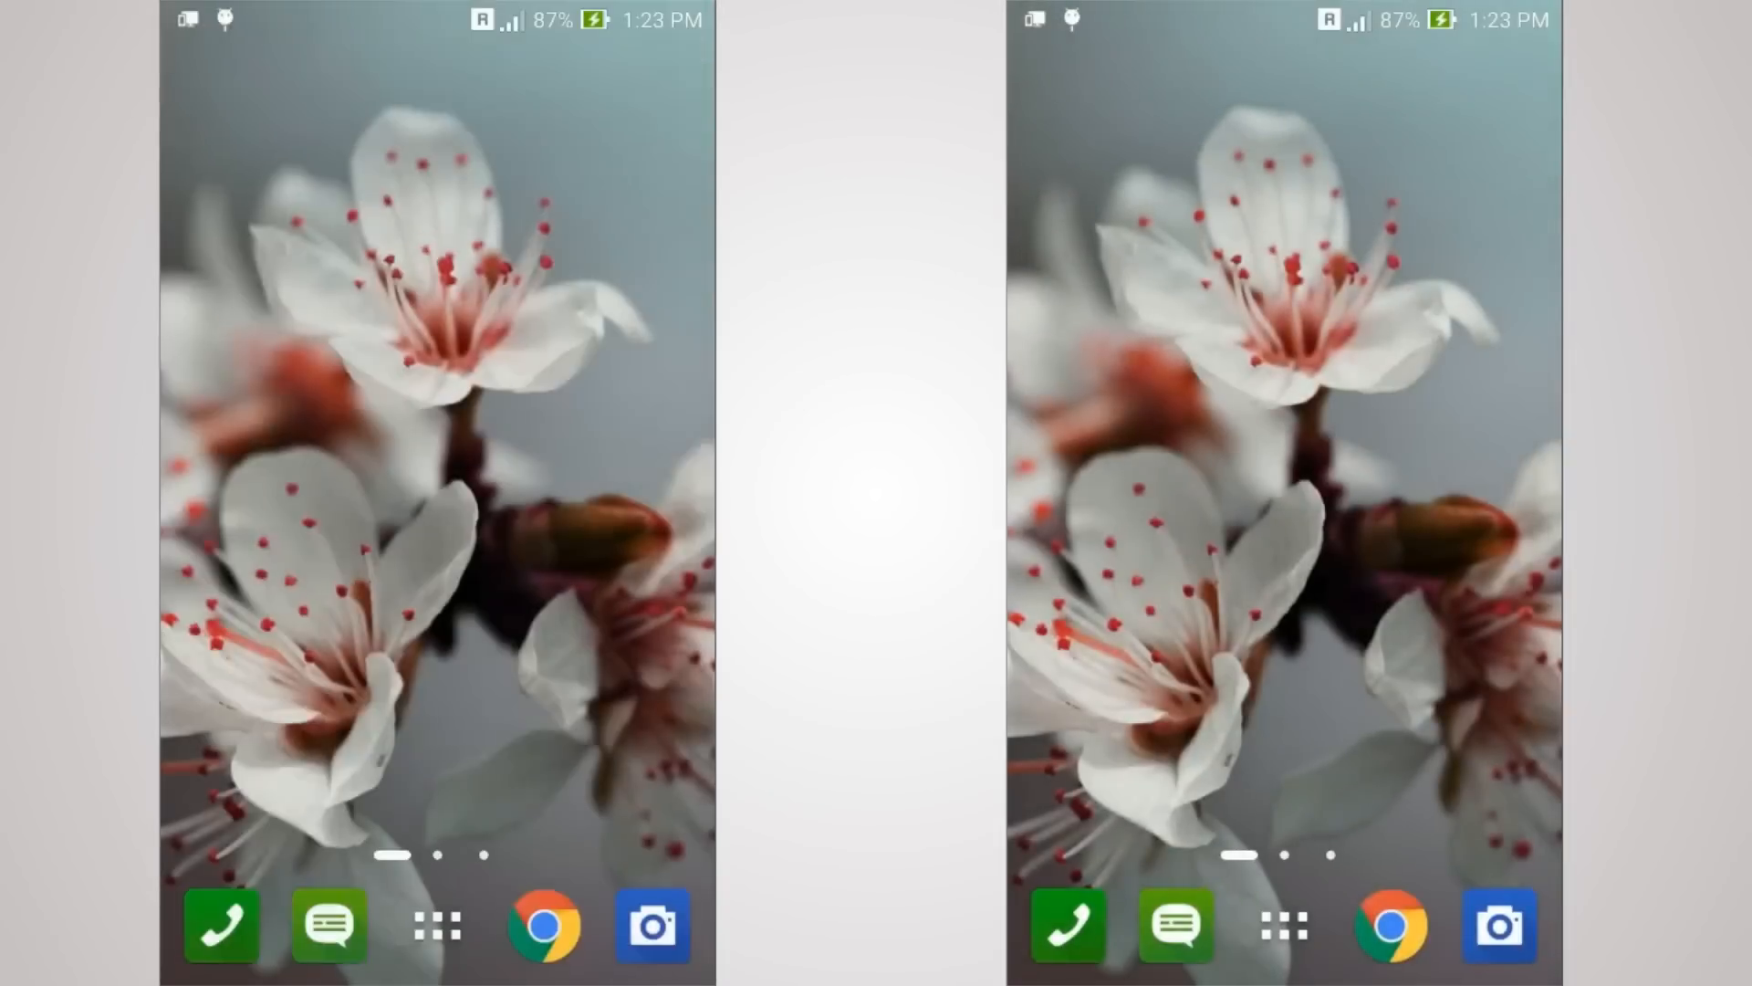
left_click_drag(280, 659, 436, 502)
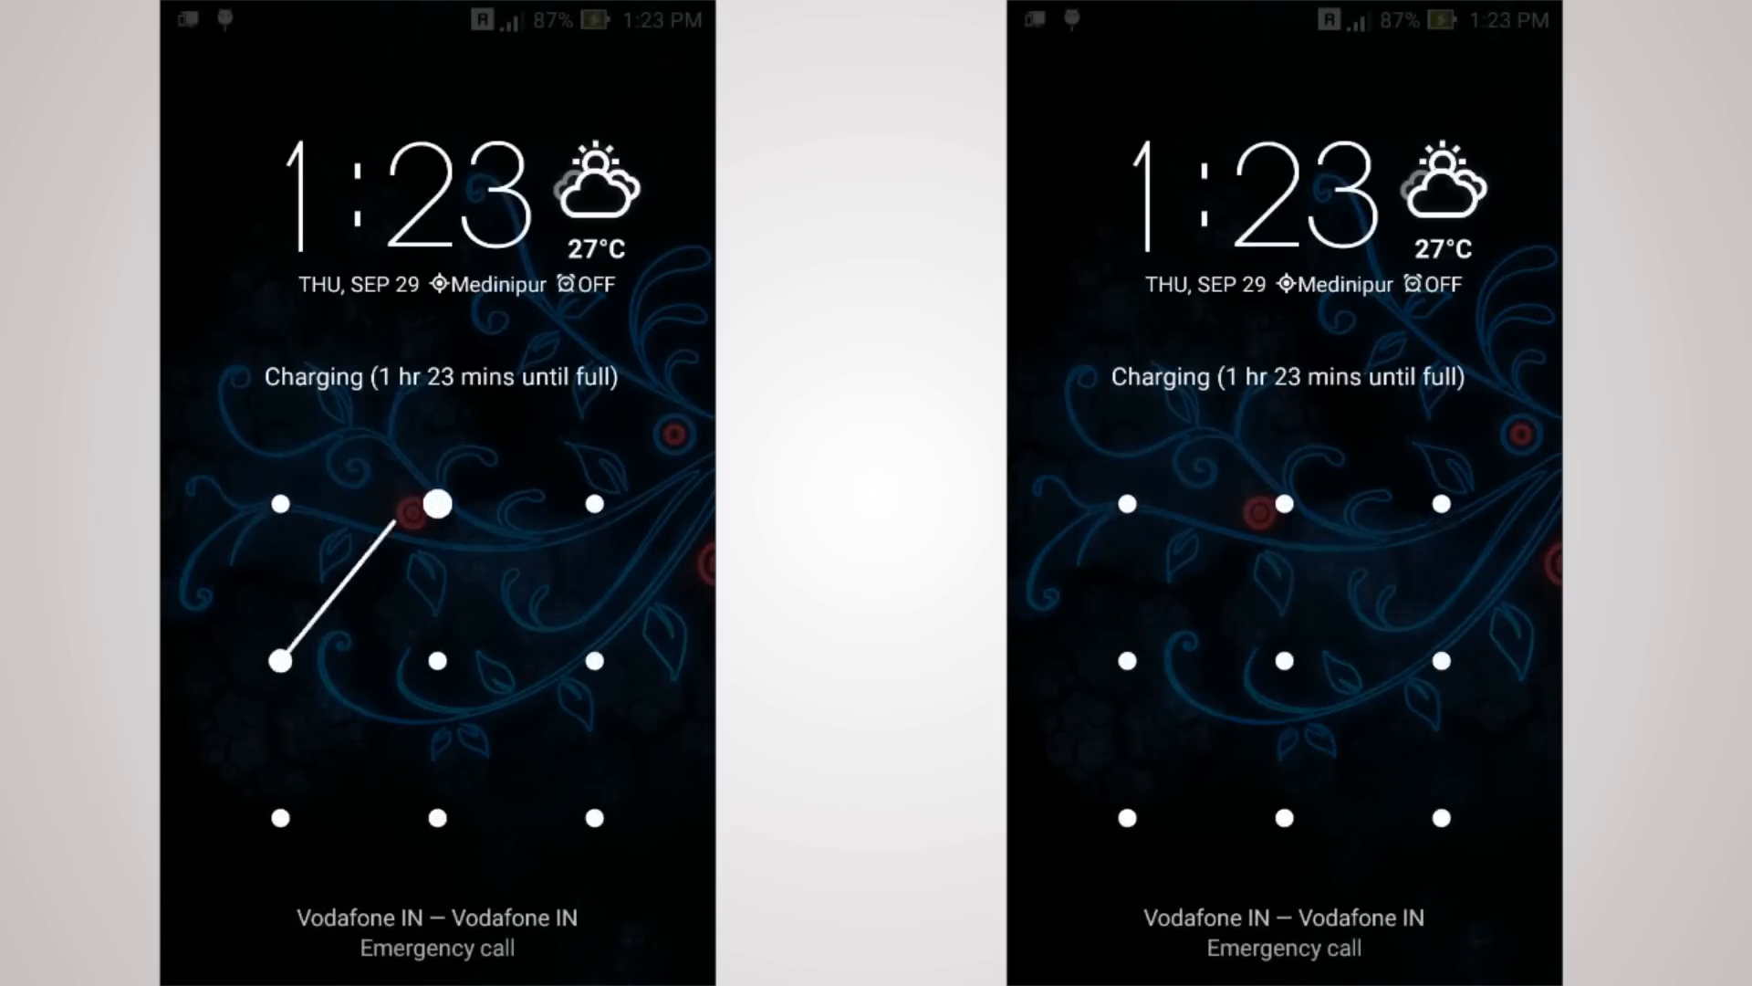
left_click_drag(437, 503, 279, 658)
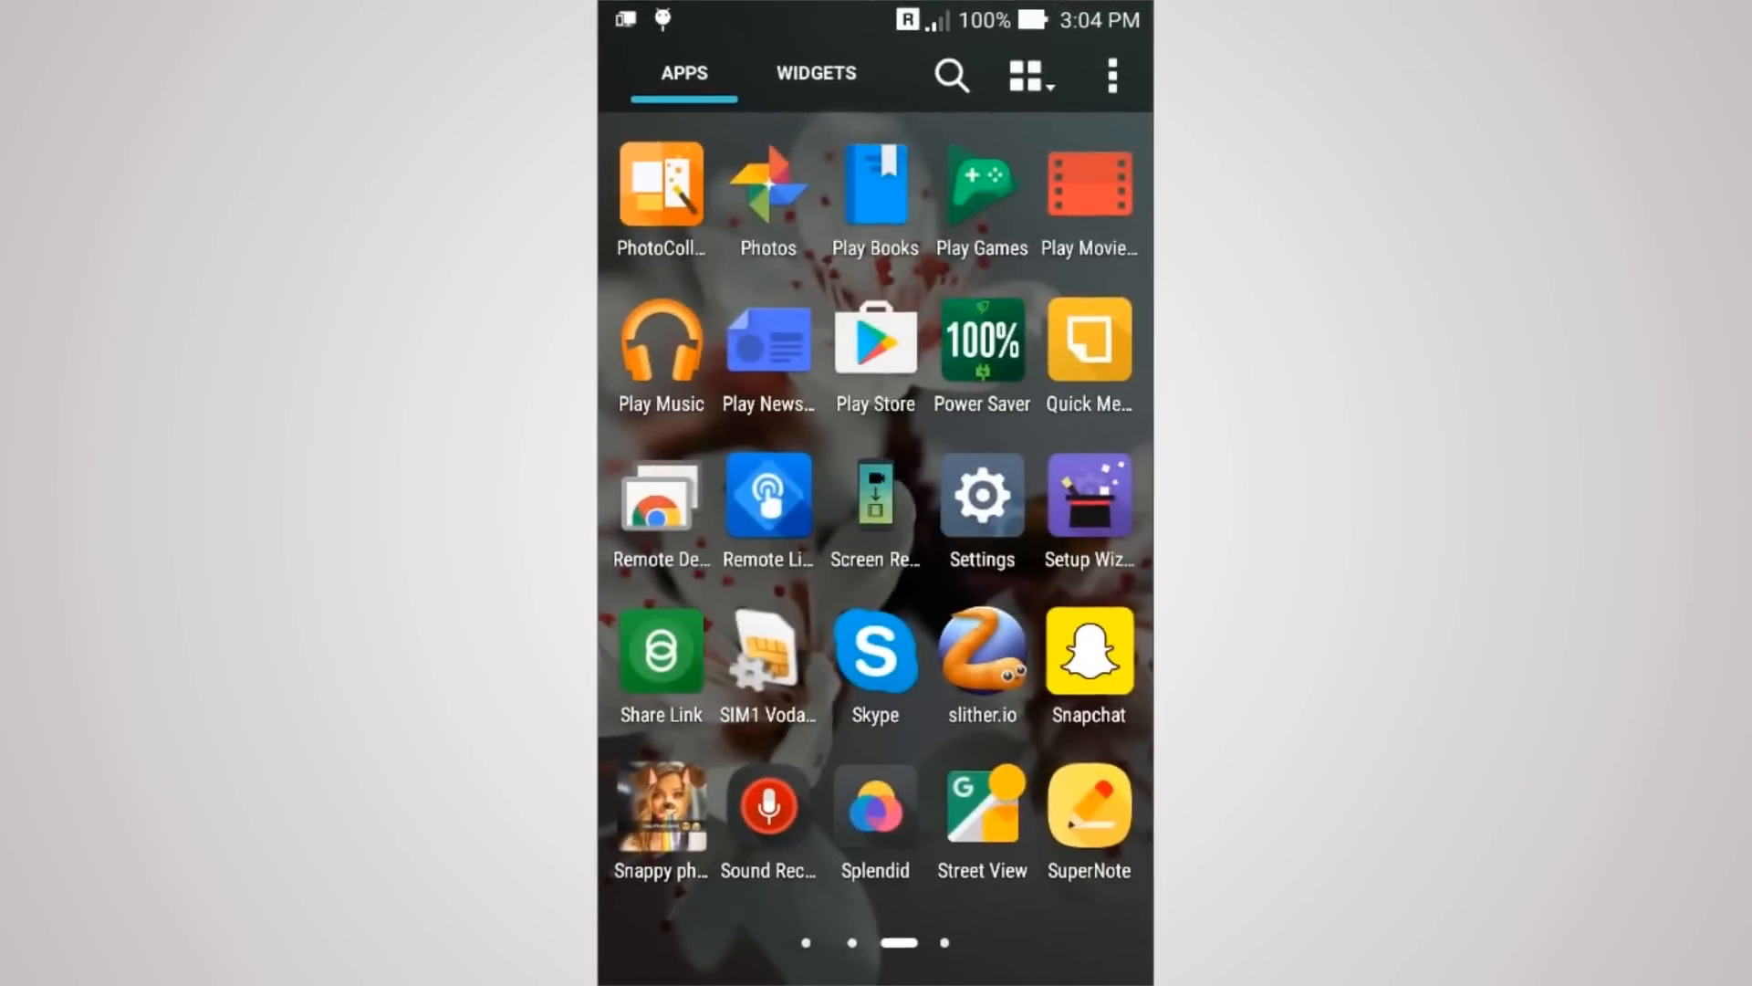
Step: Launch Settings from the app drawer and scroll down to the Personal section
left_click(981, 495)
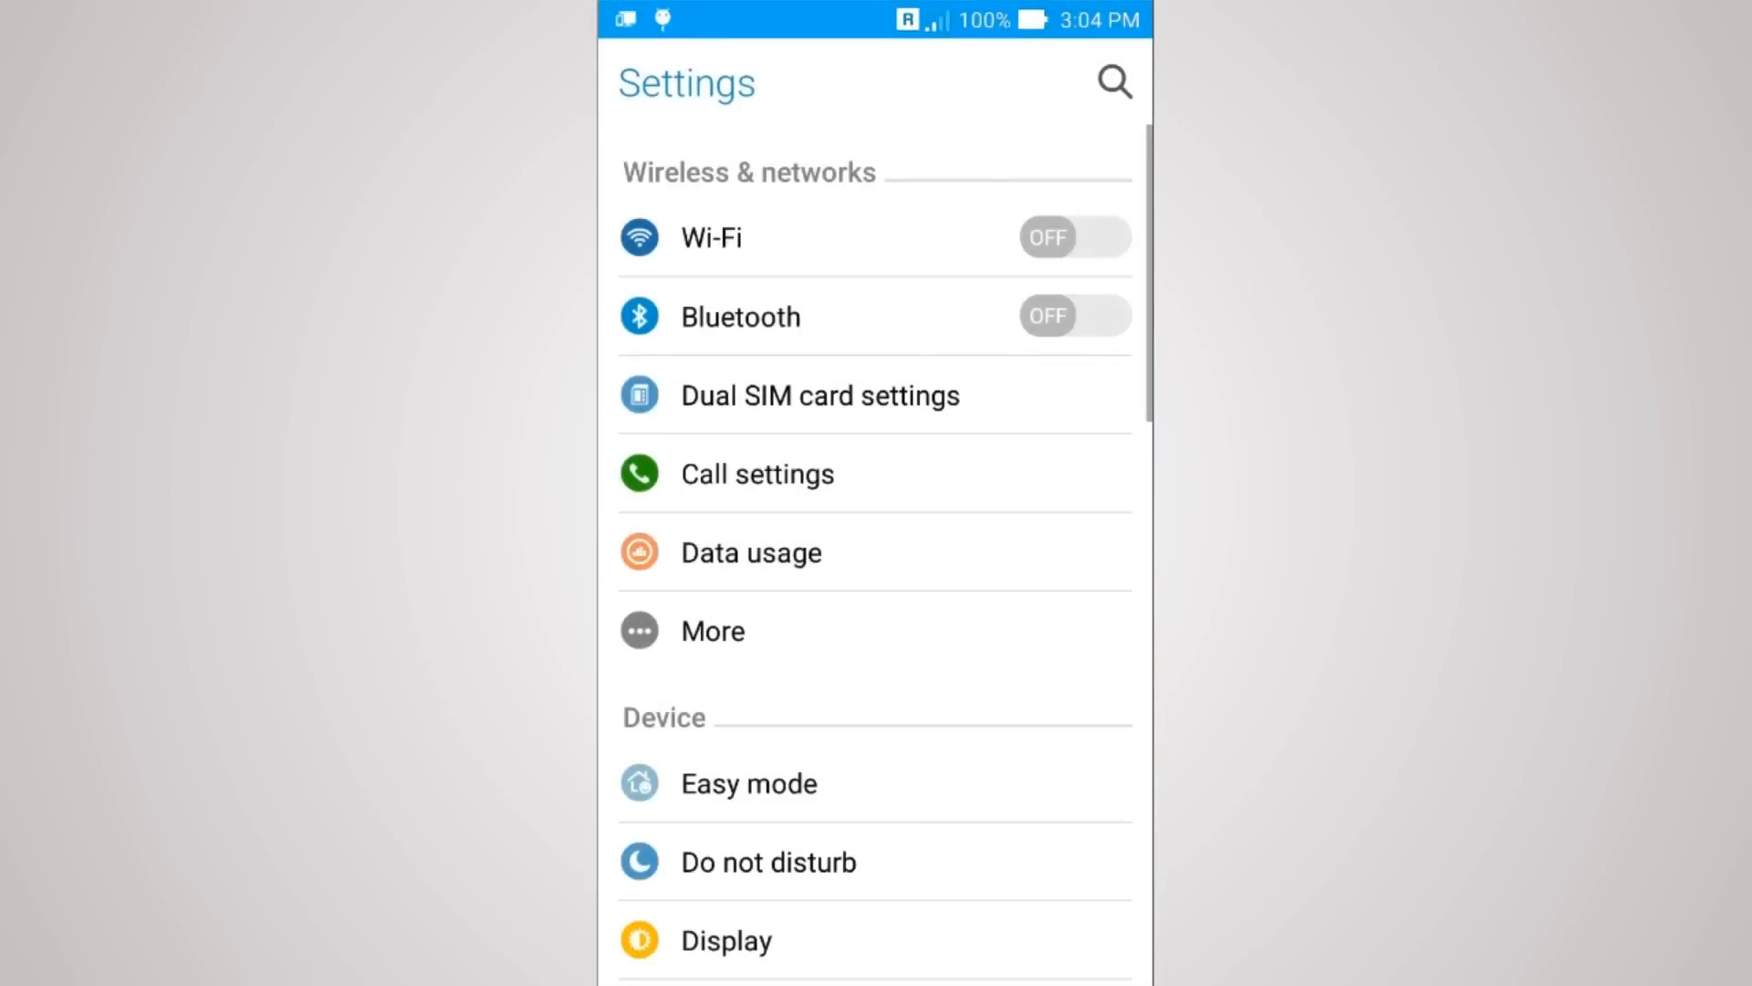
scroll("down", 3)
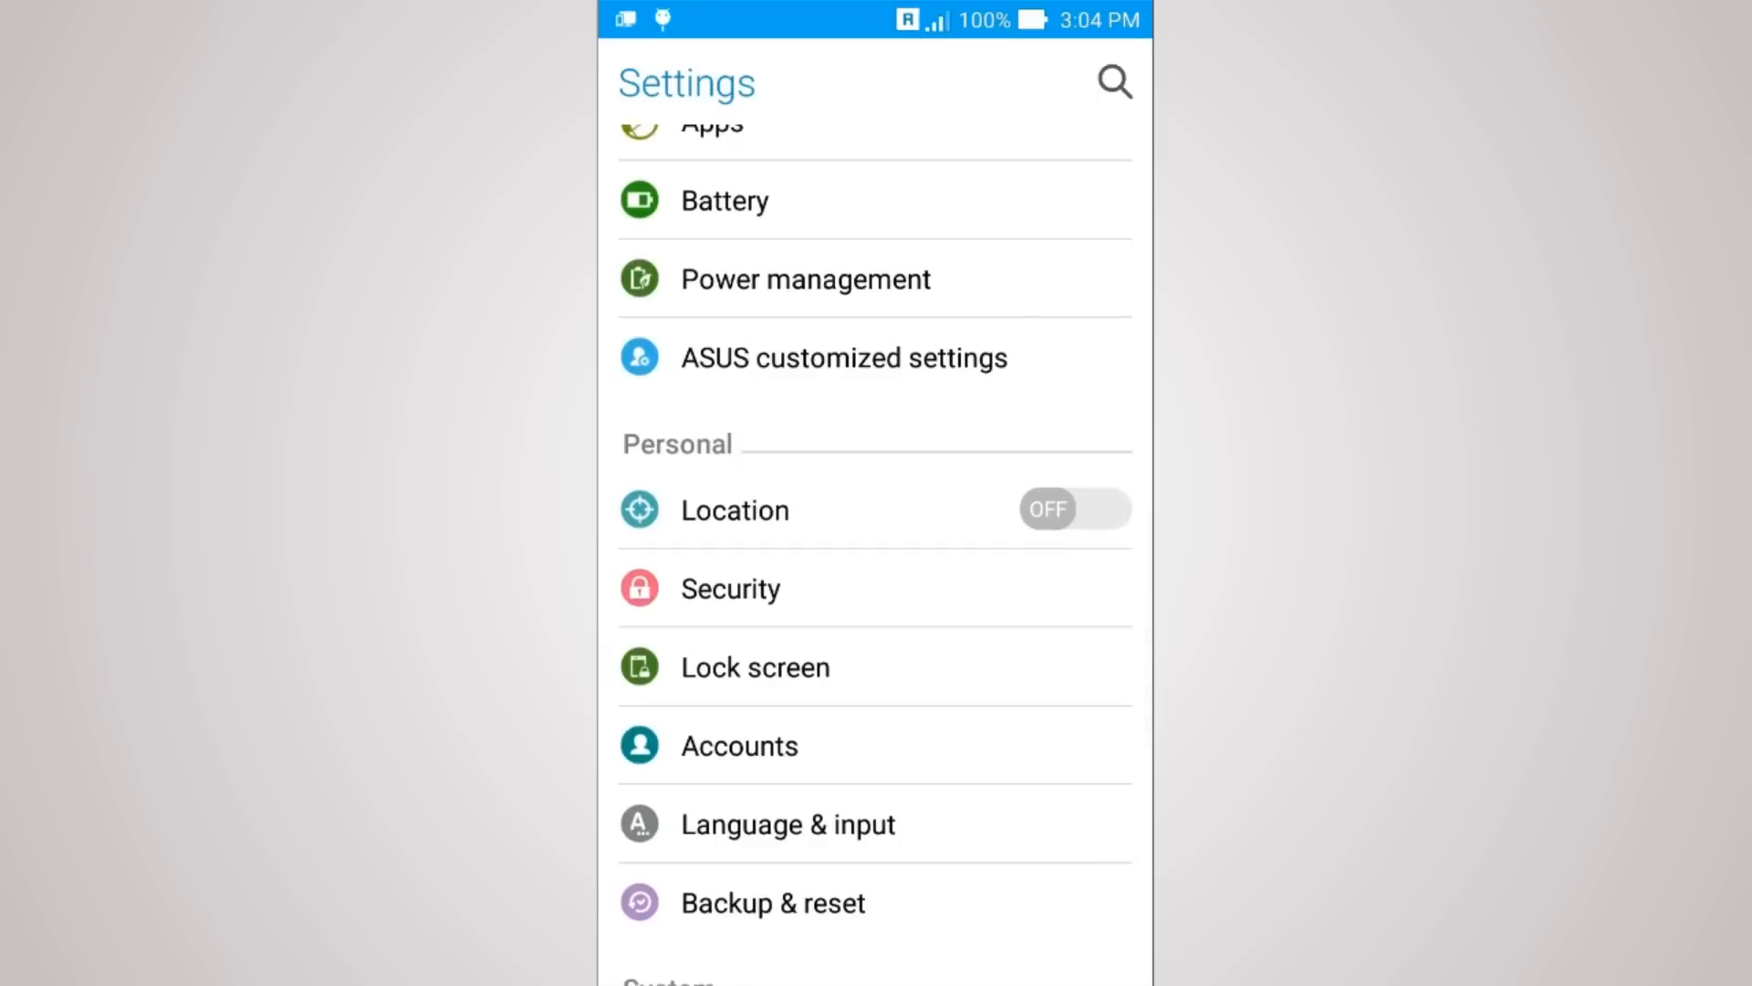
Step: Turn off 'Make pattern visible' on the Lock screen settings page
left_click(756, 667)
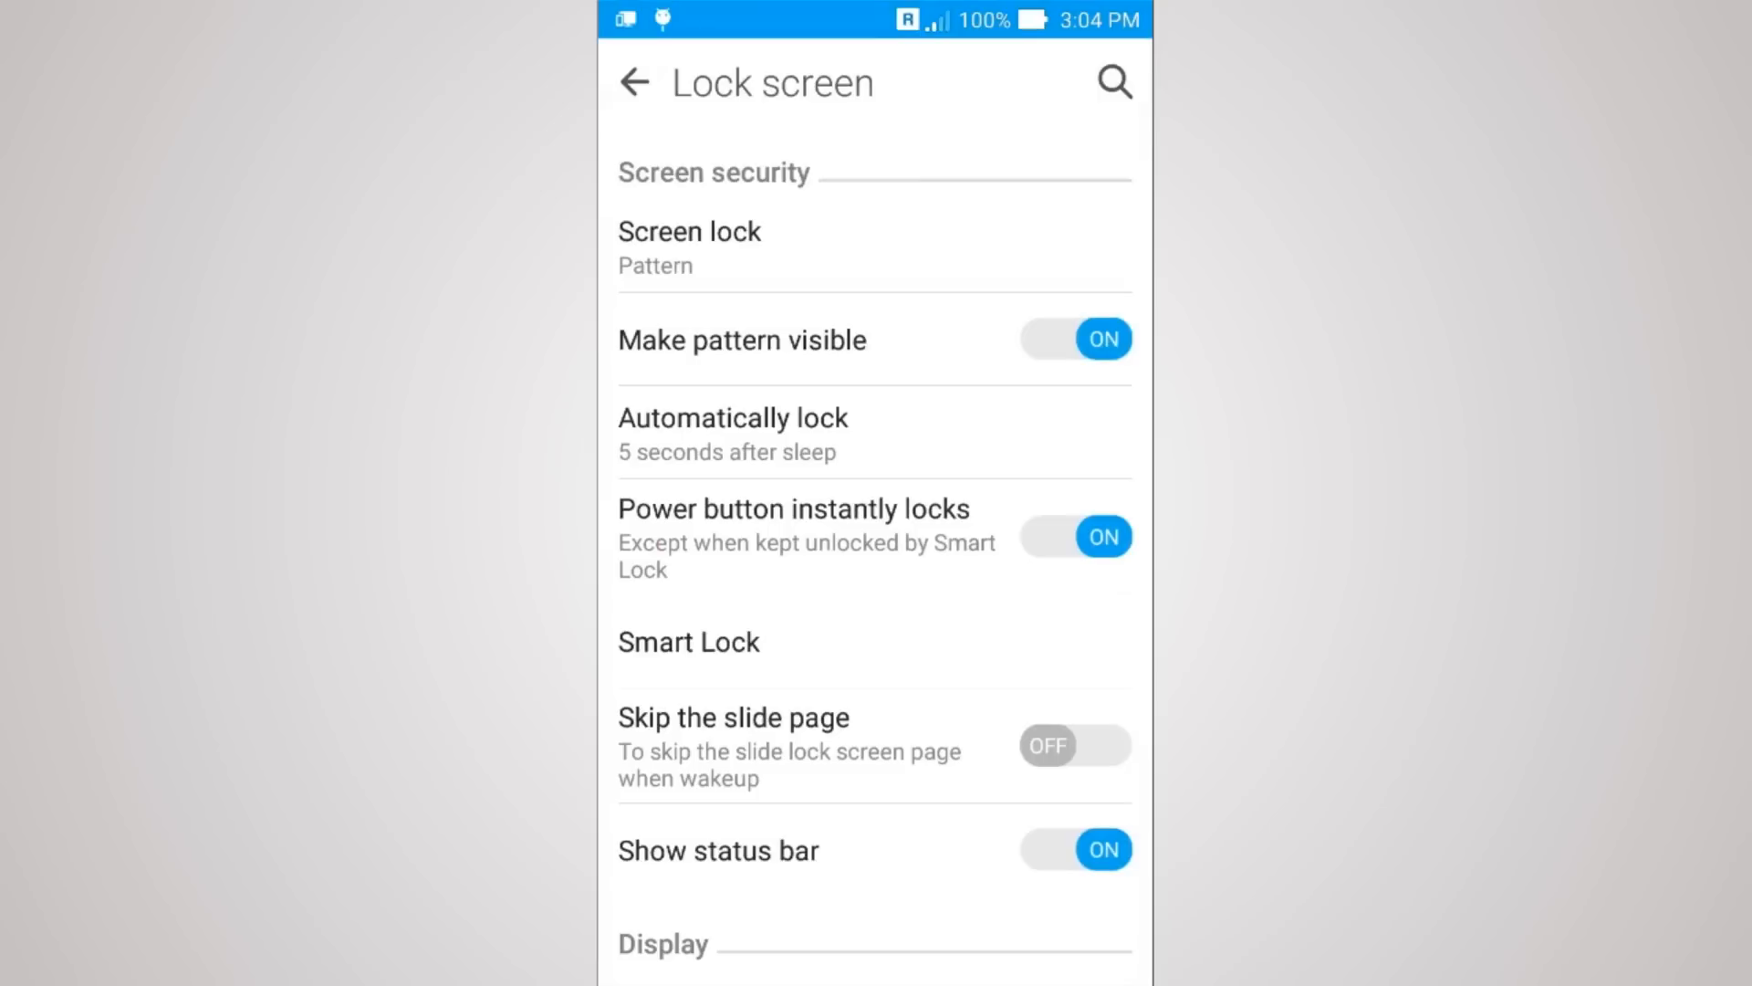
left_click(1074, 337)
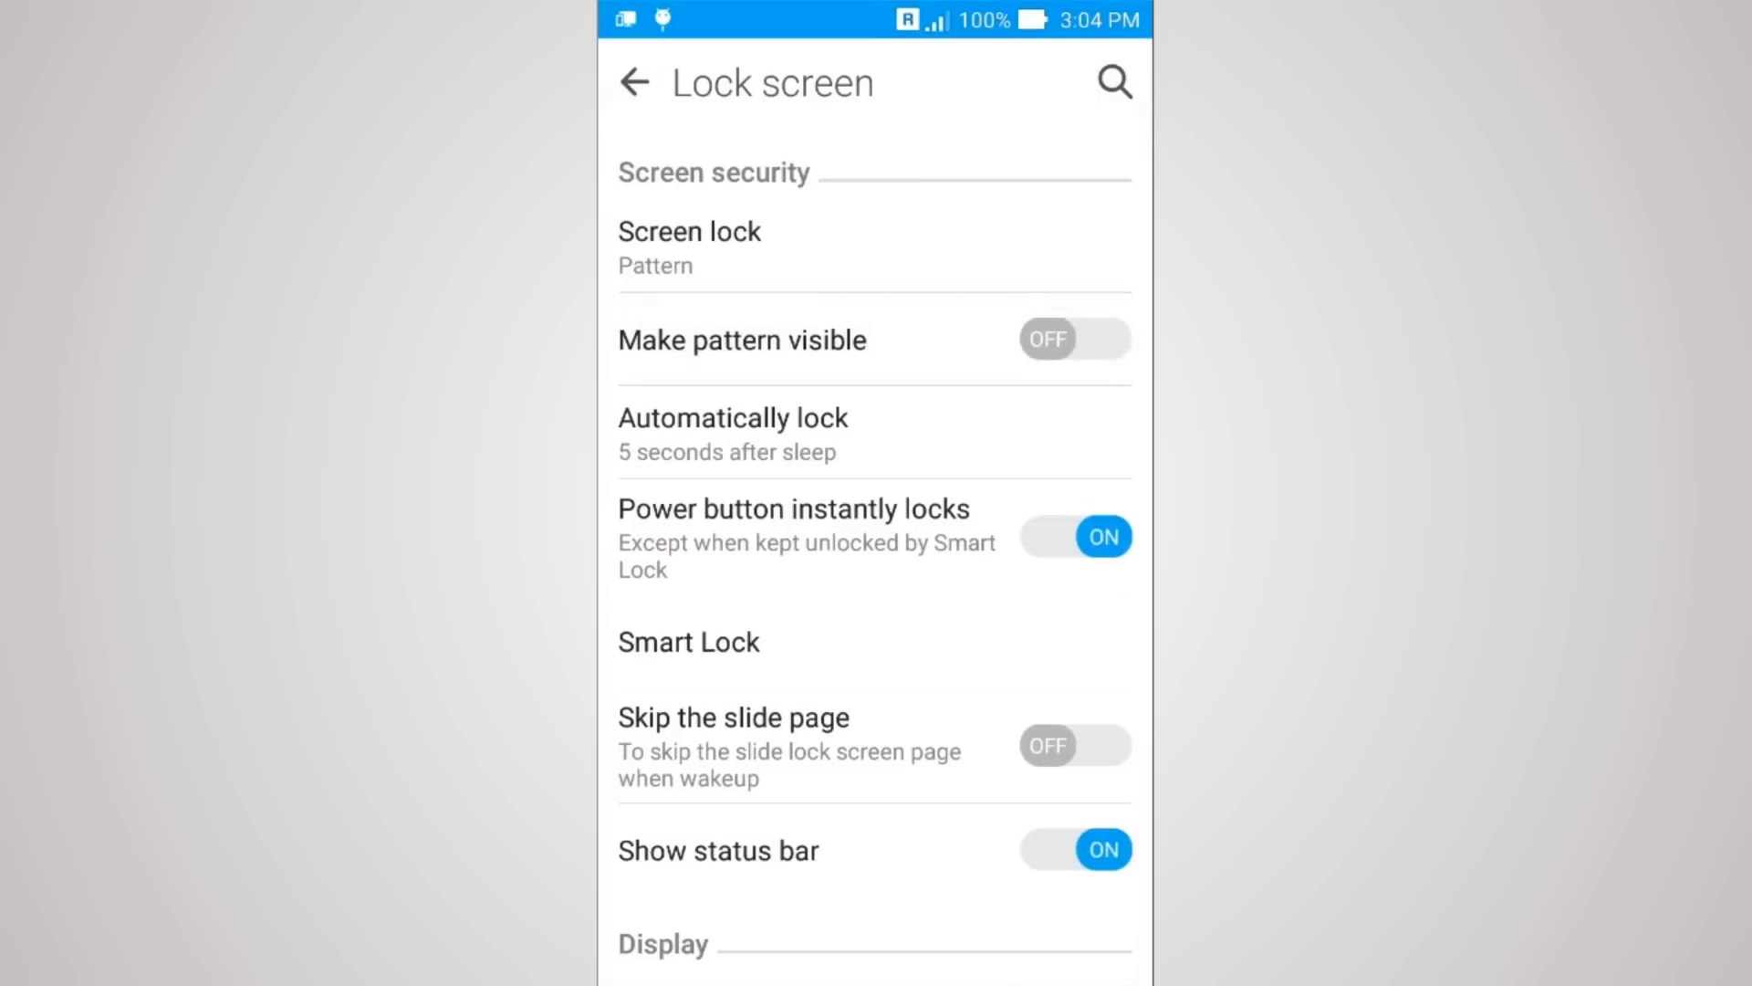